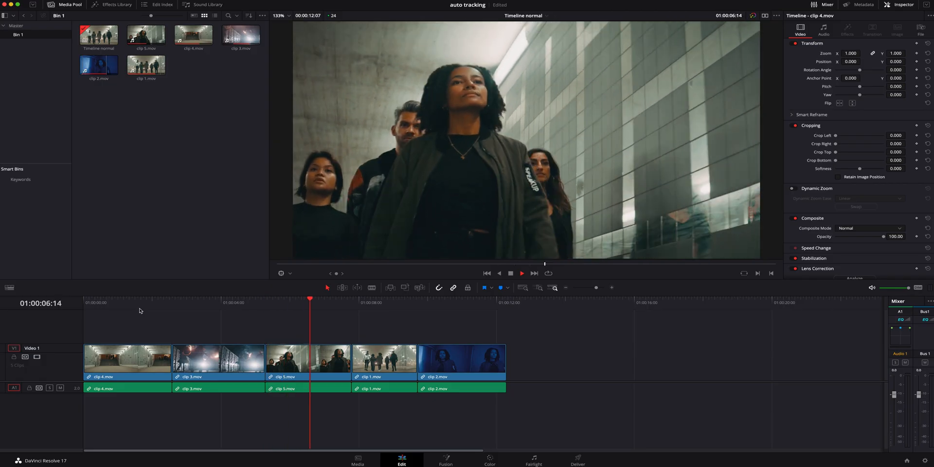
Step: Create Timeline 2 with custom settings at 1080x1920 vertical resolution
{"action": "left_click", "coordinate": [378, 302]}
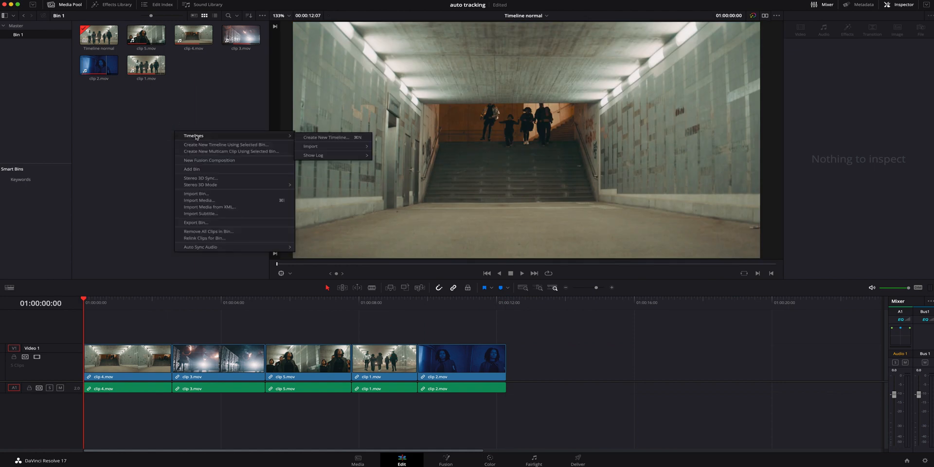
{"action": "left_click", "coordinate": [326, 137]}
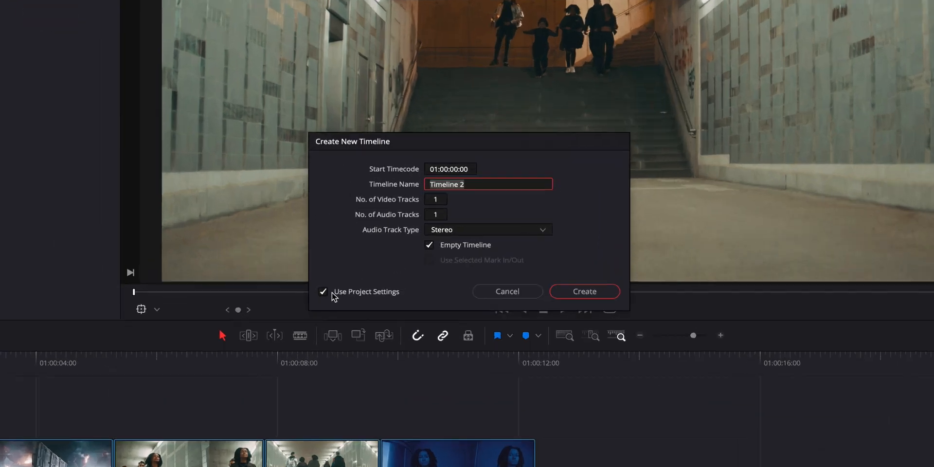
{"action": "left_click", "coordinate": [324, 292]}
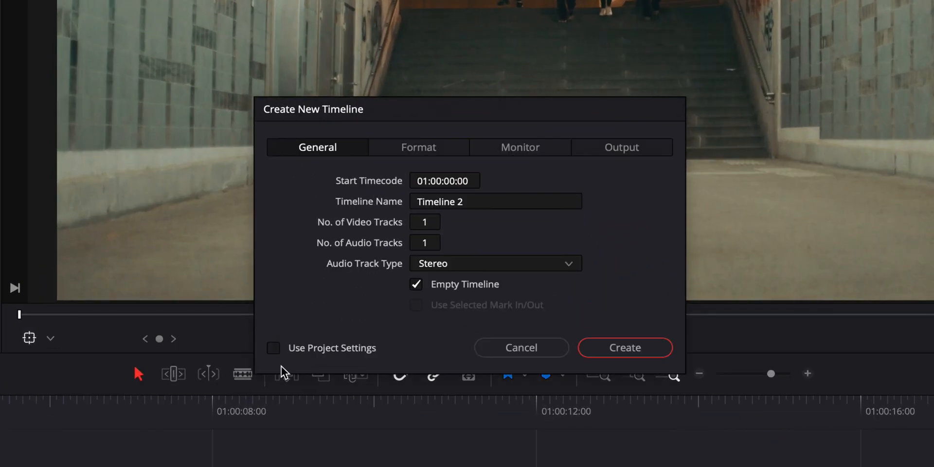
{"action": "left_click", "coordinate": [418, 147]}
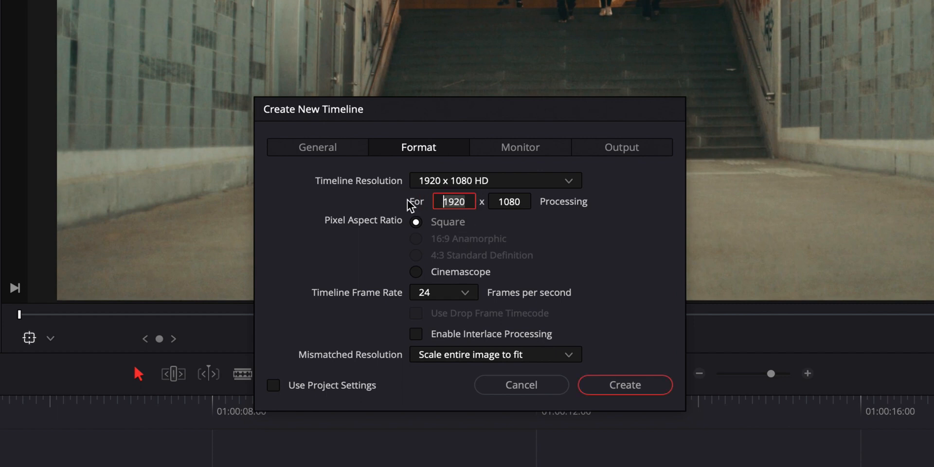
{"action": "type", "text": "10"}
{"action": "left_click", "coordinate": [509, 202]}
{"action": "type", "text": "1920"}
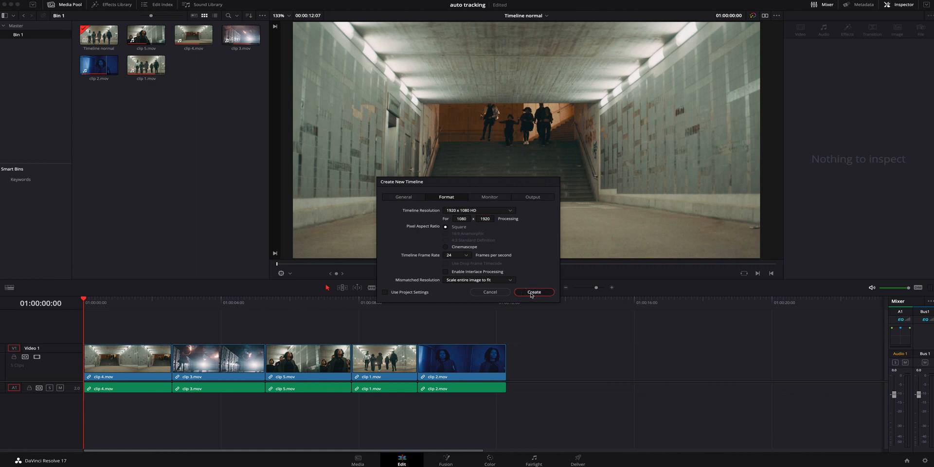
{"action": "left_click", "coordinate": [533, 292]}
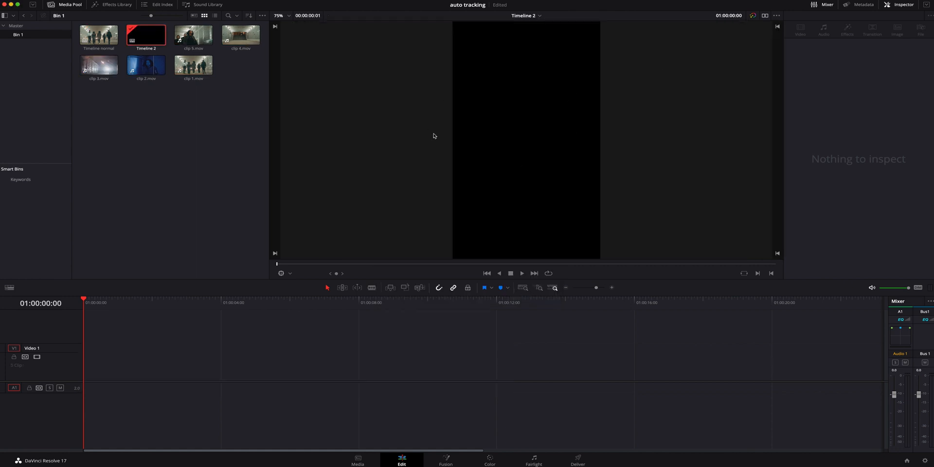
Step: Bring the five clips from Timeline normal into the vertical Timeline 2
{"action": "double_click", "coordinate": [98, 34]}
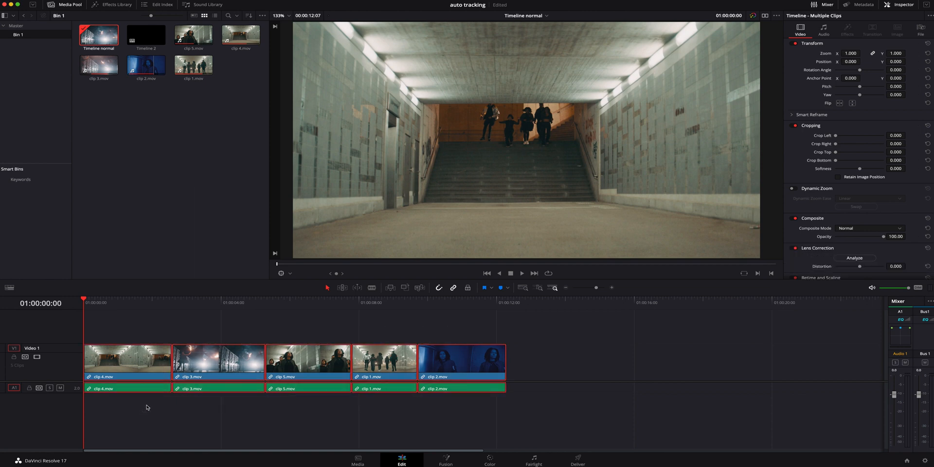
{"action": "left_click", "coordinate": [146, 34]}
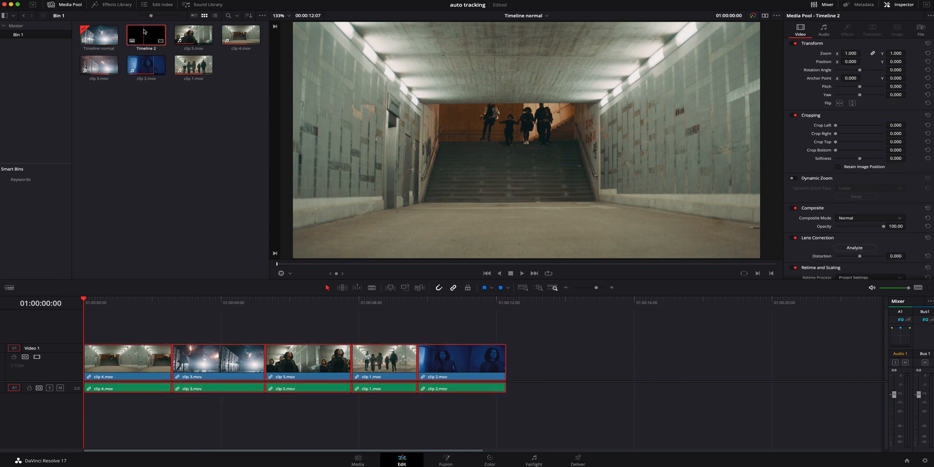
{"action": "double_click", "coordinate": [146, 34]}
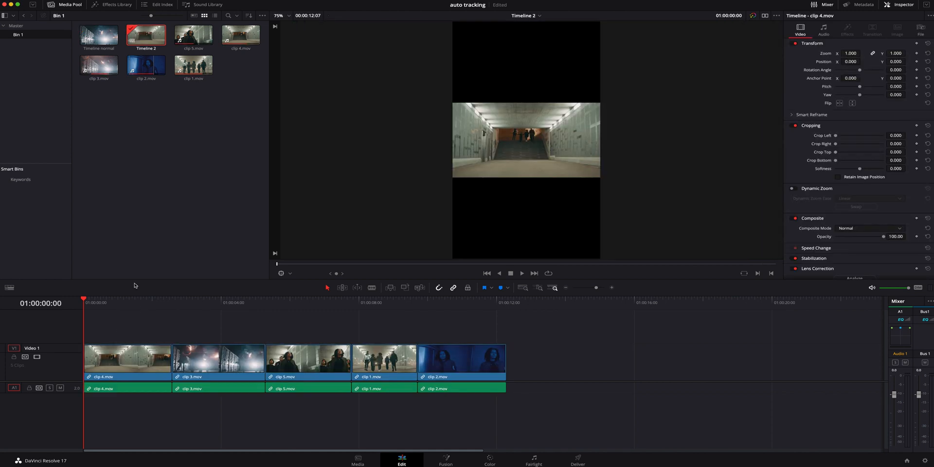
{"action": "mouse_move", "coordinate": [590, 132]}
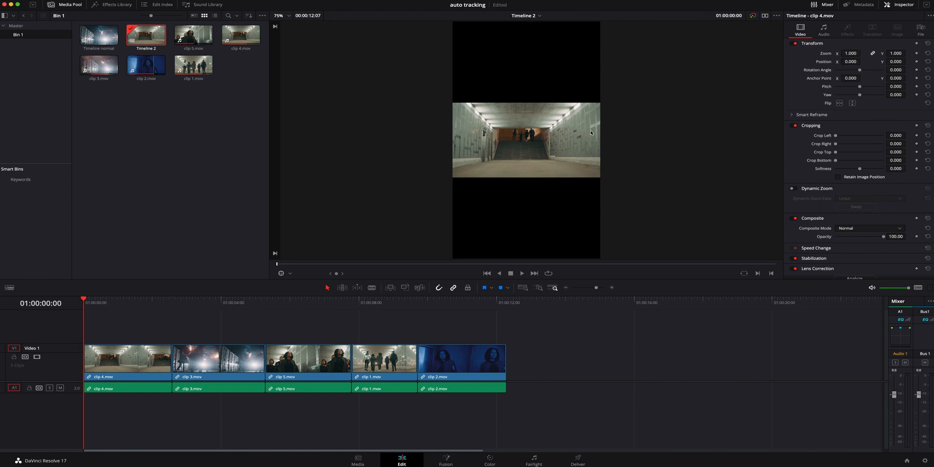
{"action": "mouse_move", "coordinate": [898, 5]}
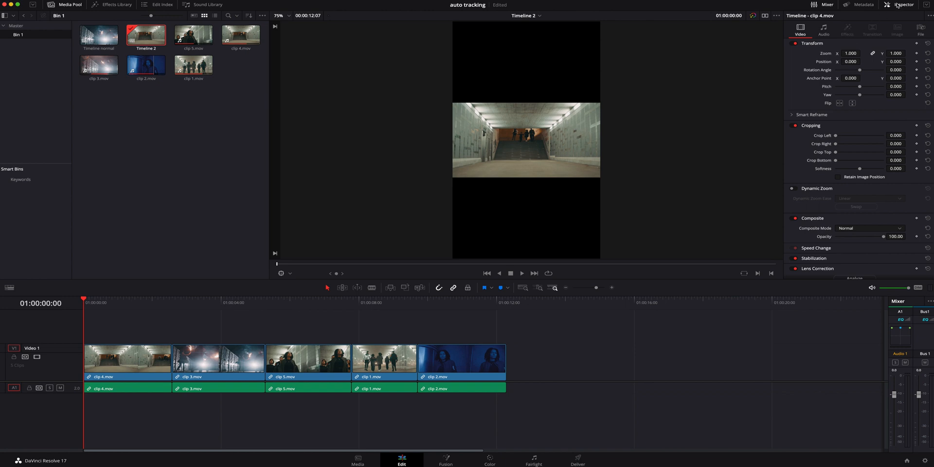
Step: Run Smart Reframe from the Inspector on clip 4 to auto-reframe it for vertical
{"action": "left_click", "coordinate": [791, 114]}
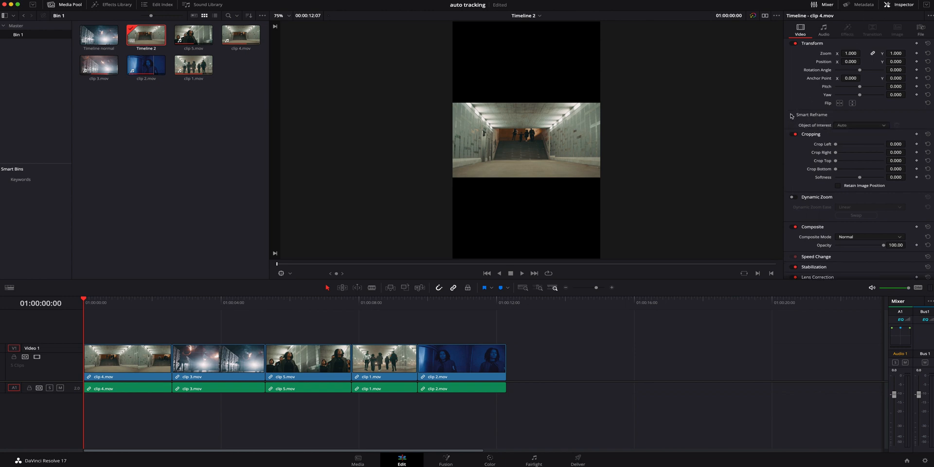
{"action": "left_click", "coordinate": [792, 114]}
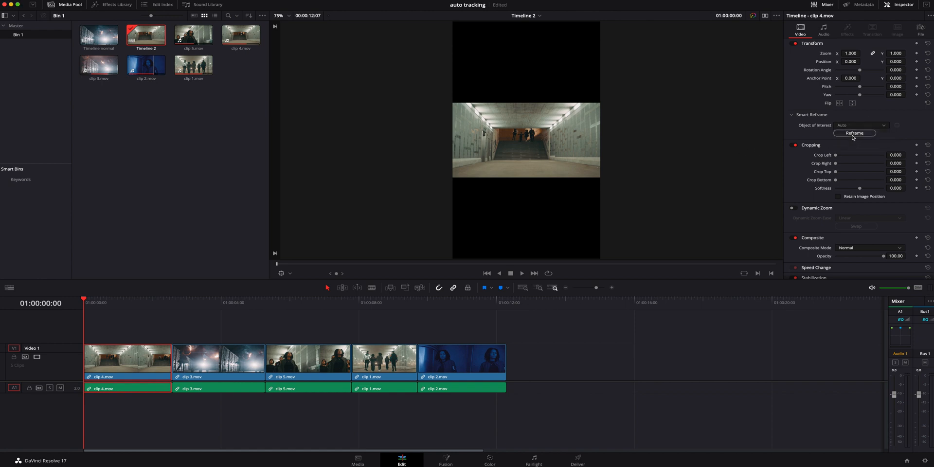
{"action": "mouse_move", "coordinate": [860, 132]}
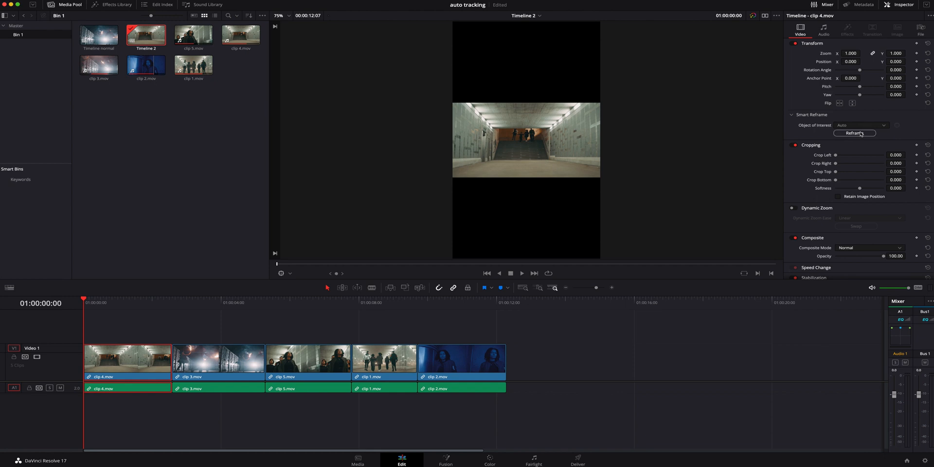
{"action": "left_click", "coordinate": [855, 133]}
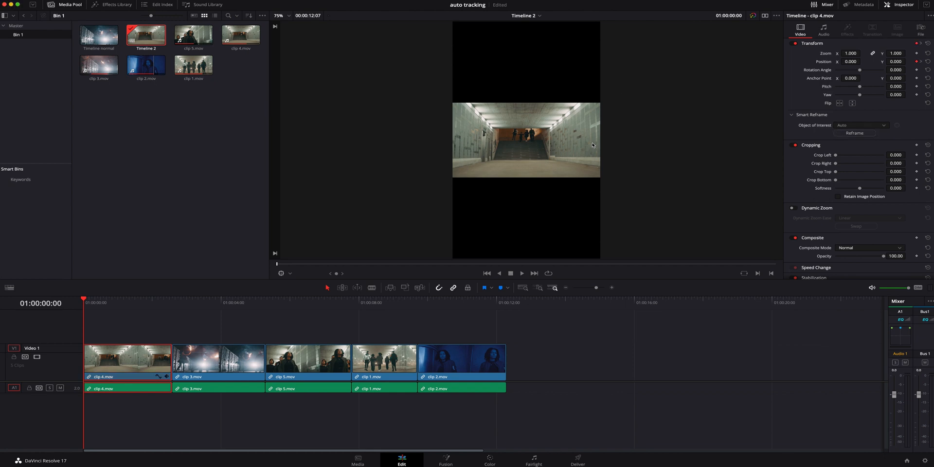
{"action": "mouse_move", "coordinate": [563, 102]}
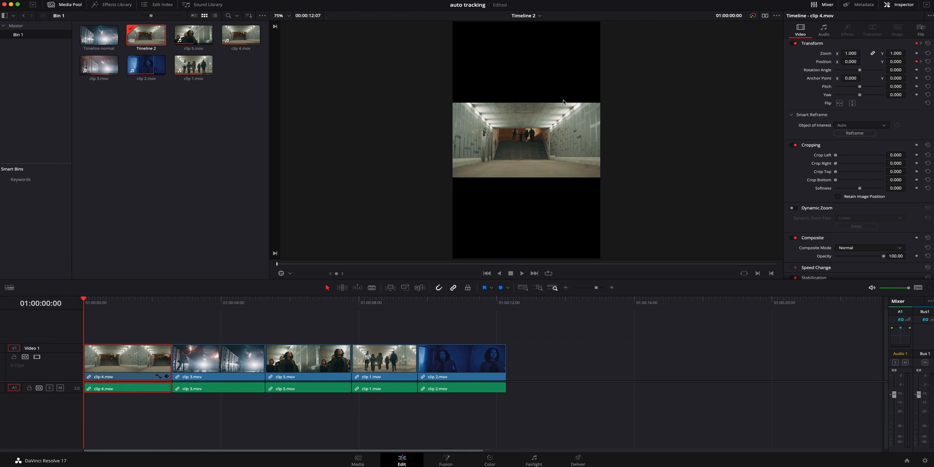
{"action": "mouse_move", "coordinate": [197, 308]}
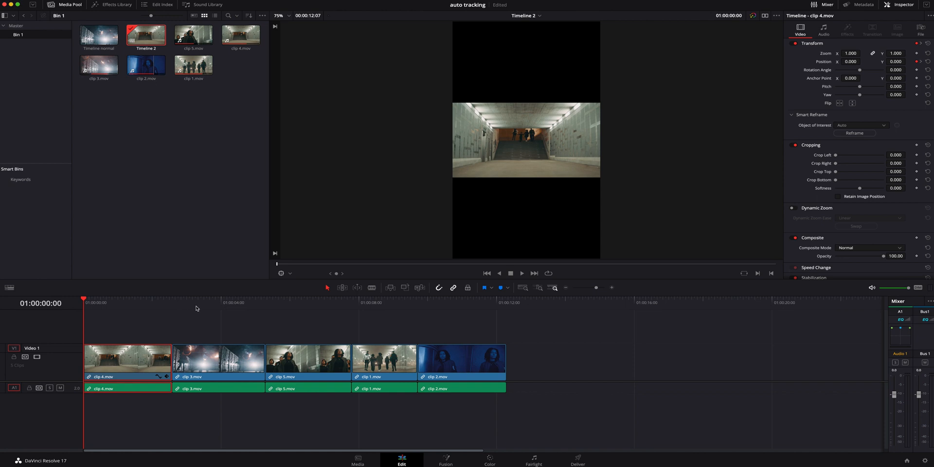
{"action": "mouse_move", "coordinate": [271, 312]}
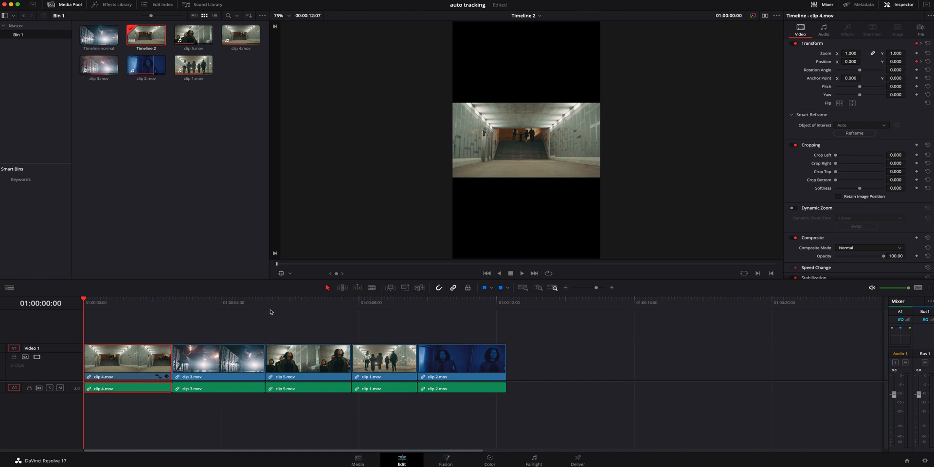
{"action": "mouse_move", "coordinate": [303, 181]}
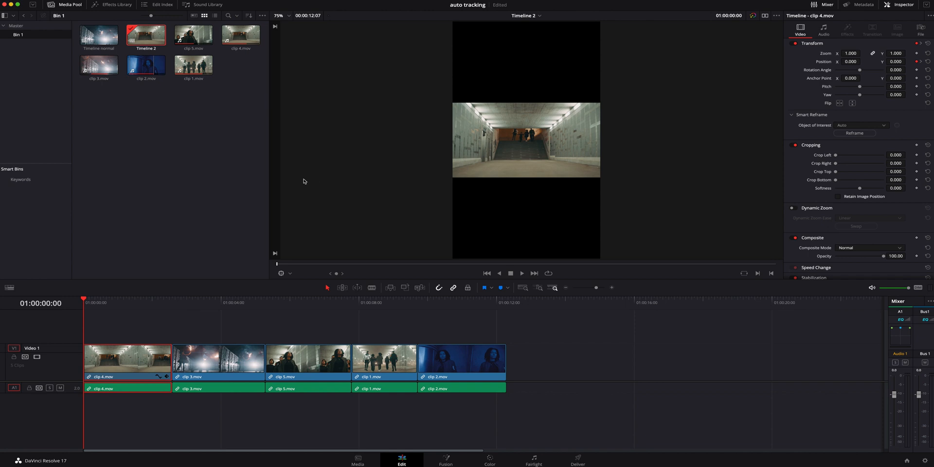
{"action": "mouse_move", "coordinate": [510, 158]}
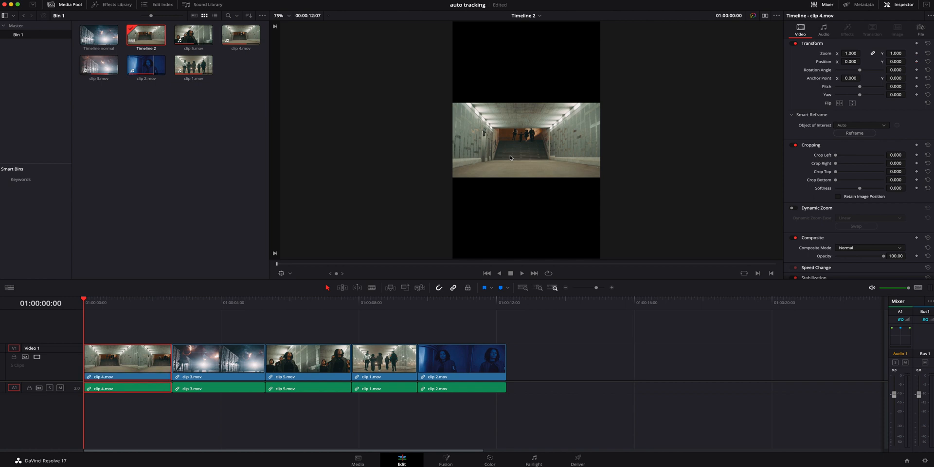
{"action": "mouse_move", "coordinate": [190, 111]}
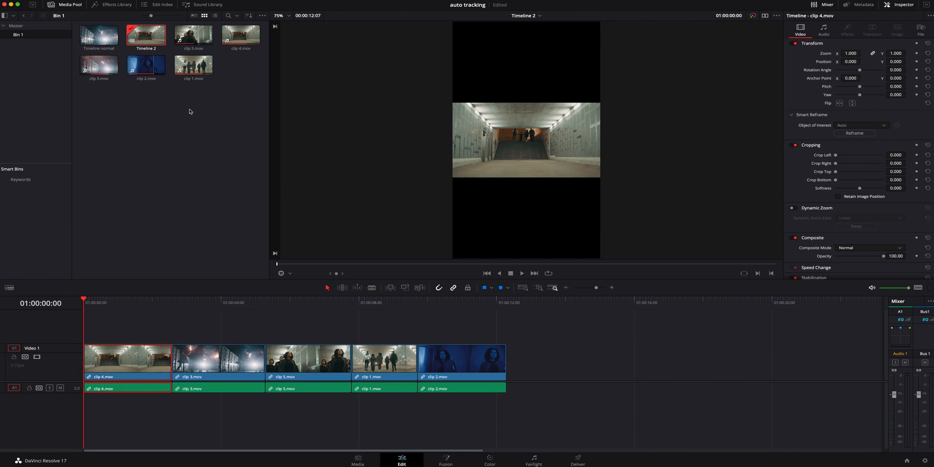
Step: Set Timeline 2's Mismatched Resolution to Scale full frame with crop and select clip 4.mov
{"action": "right_click", "coordinate": [146, 35]}
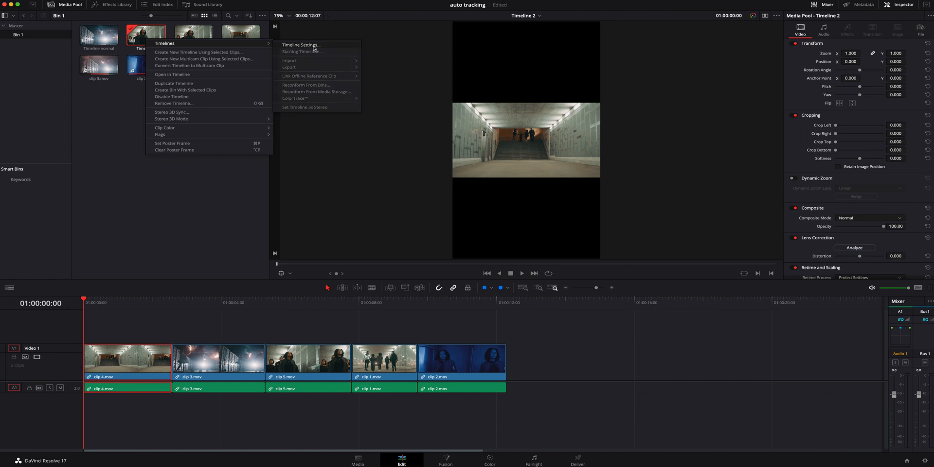
{"action": "left_click", "coordinate": [301, 45]}
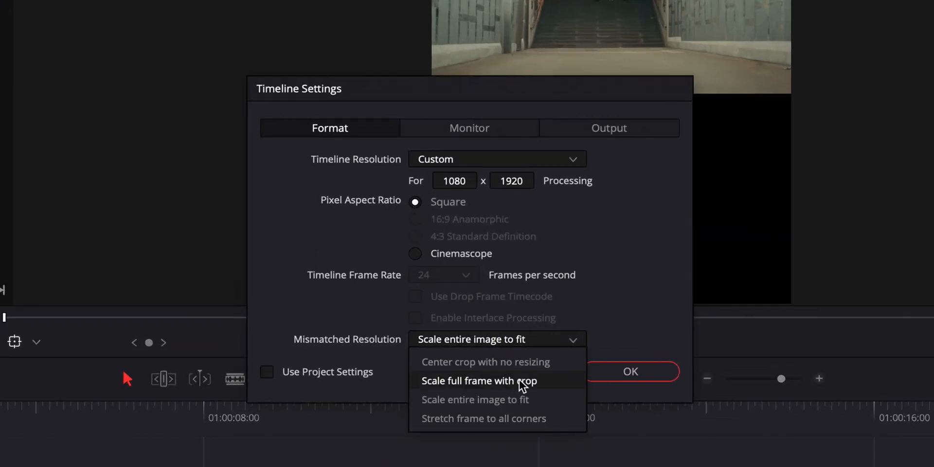
{"action": "mouse_move", "coordinate": [547, 385]}
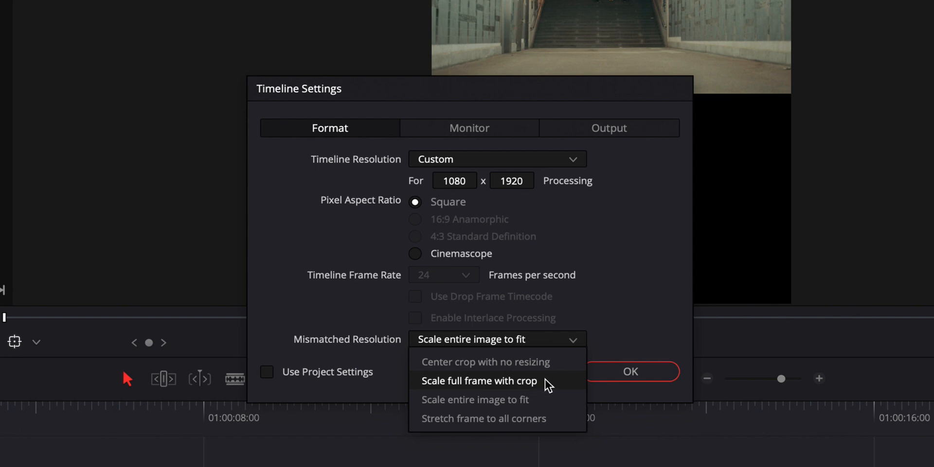
{"action": "left_click", "coordinate": [478, 380]}
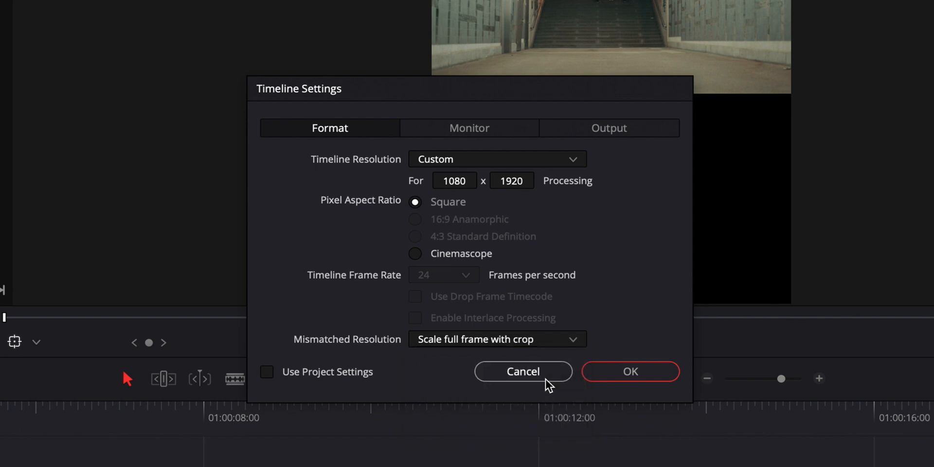
{"action": "left_click", "coordinate": [522, 371]}
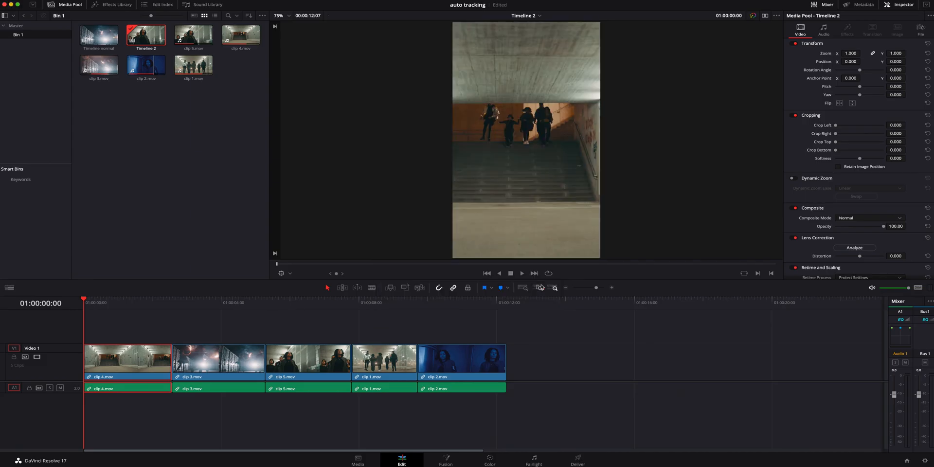
{"action": "left_click", "coordinate": [335, 302]}
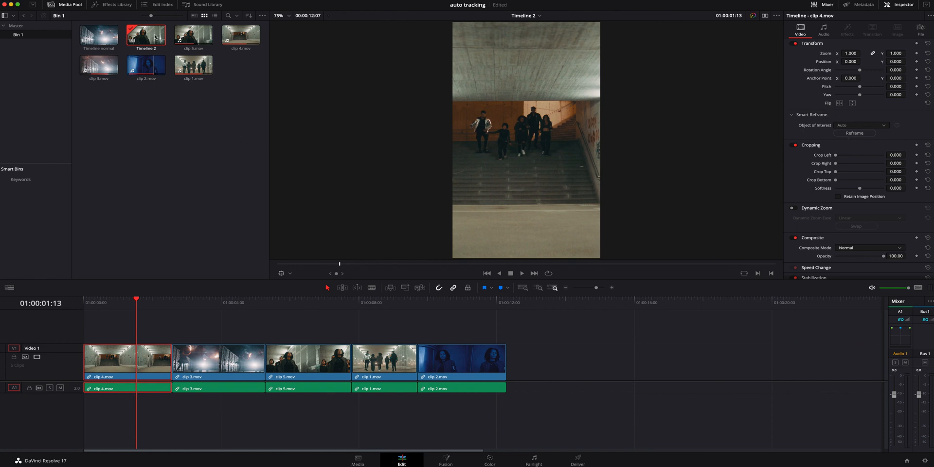
Step: Reopen Timeline 2's settings and keep Scale full frame with crop for mismatched clips
{"action": "right_click", "coordinate": [145, 35]}
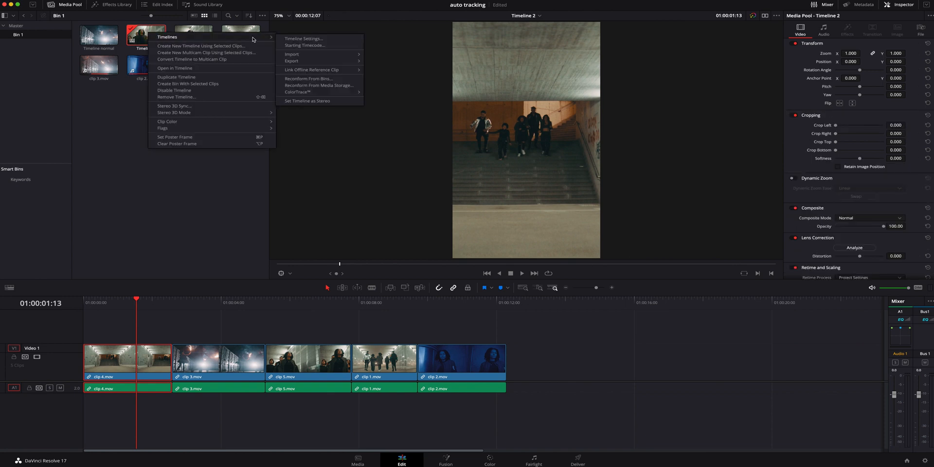
{"action": "left_click", "coordinate": [303, 38]}
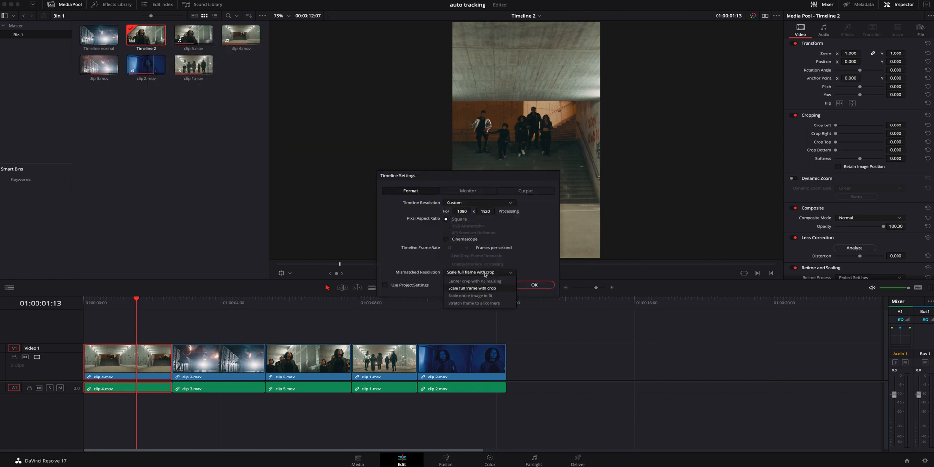
{"action": "mouse_move", "coordinate": [456, 292]}
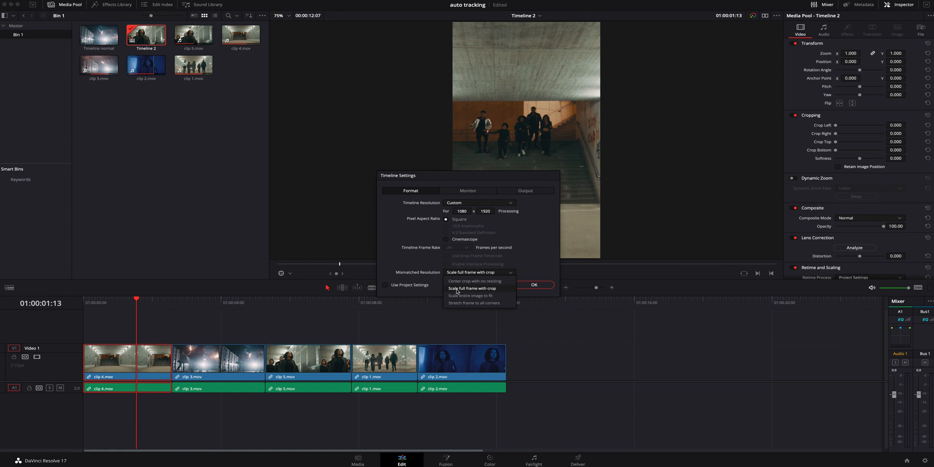
{"action": "mouse_move", "coordinate": [499, 292]}
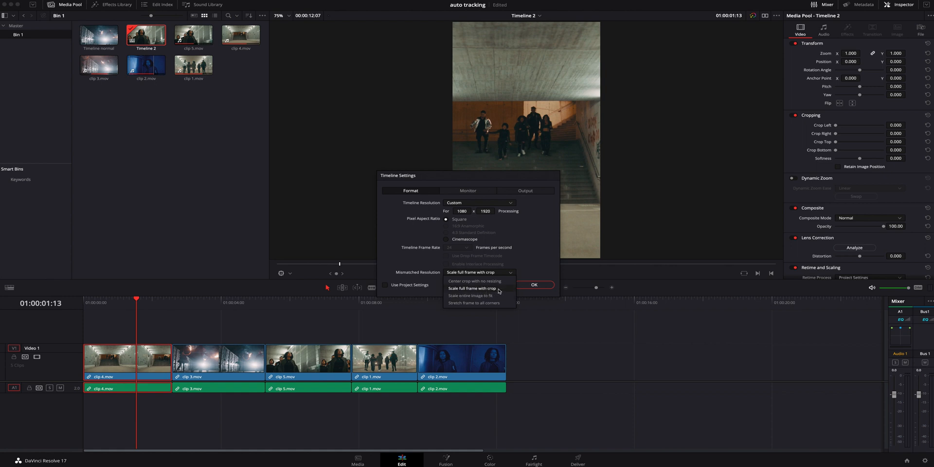
{"action": "left_click", "coordinate": [470, 288]}
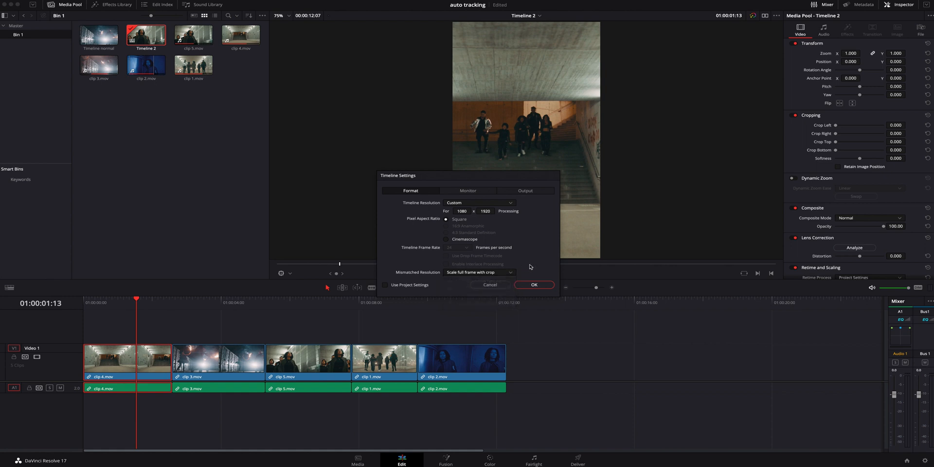
Step: Confirm the settings, Smart Reframe clip 4.mov, then select the other four clips
{"action": "left_click", "coordinate": [533, 284]}
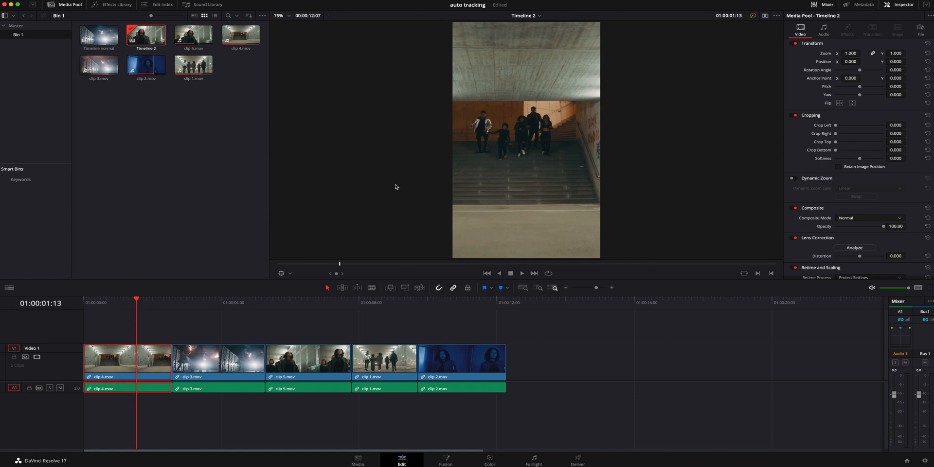
{"action": "left_click", "coordinate": [126, 359]}
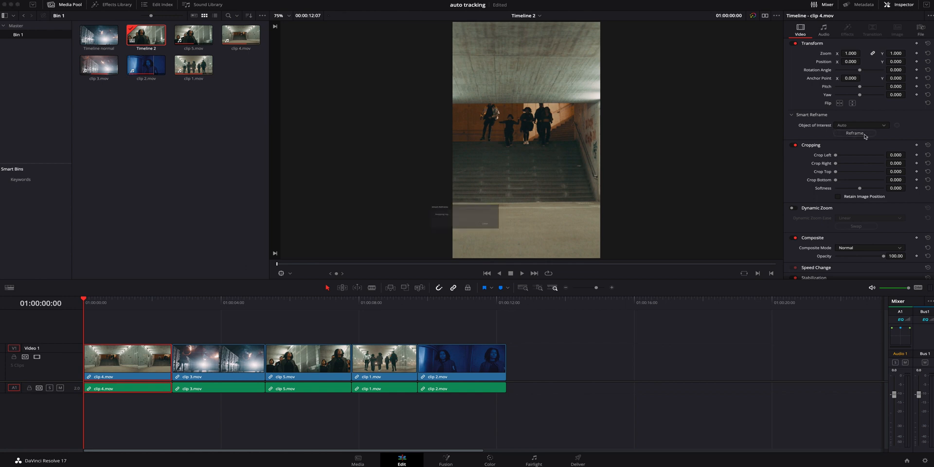
{"action": "left_click", "coordinate": [855, 133]}
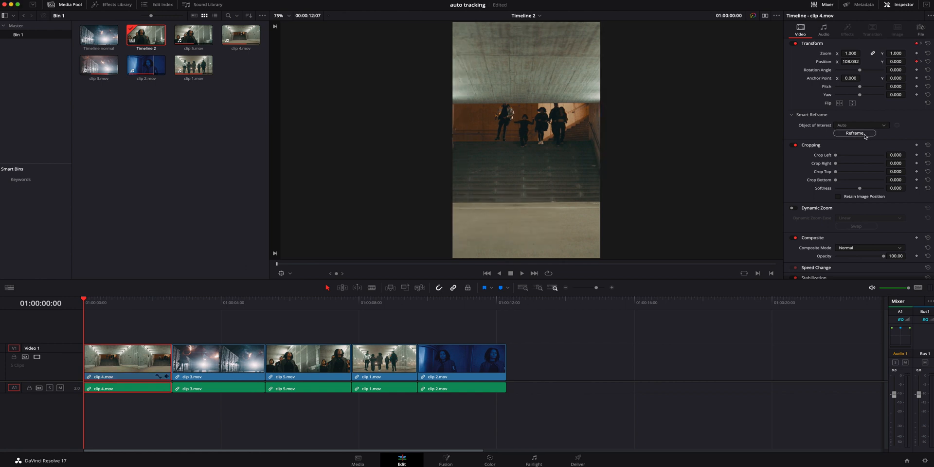
{"action": "left_click", "coordinate": [521, 273]}
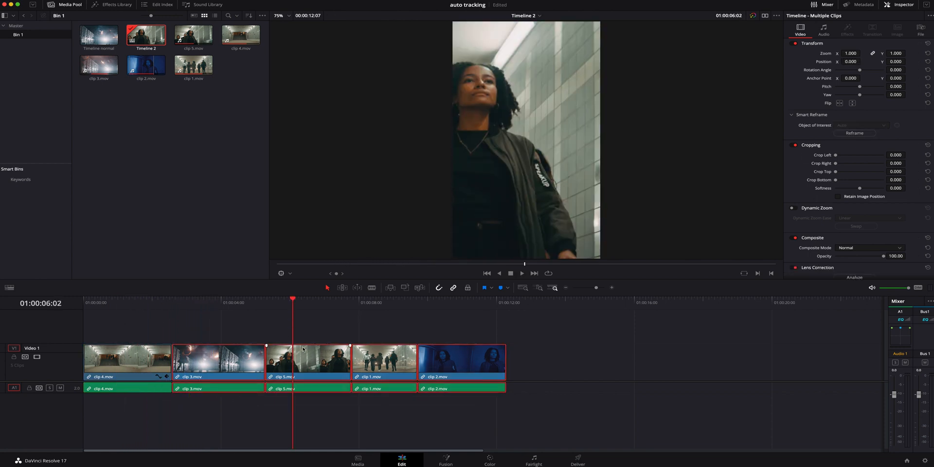
Step: Run Smart Reframe on the four selected clips so all five are reframed
{"action": "left_click", "coordinate": [854, 133]}
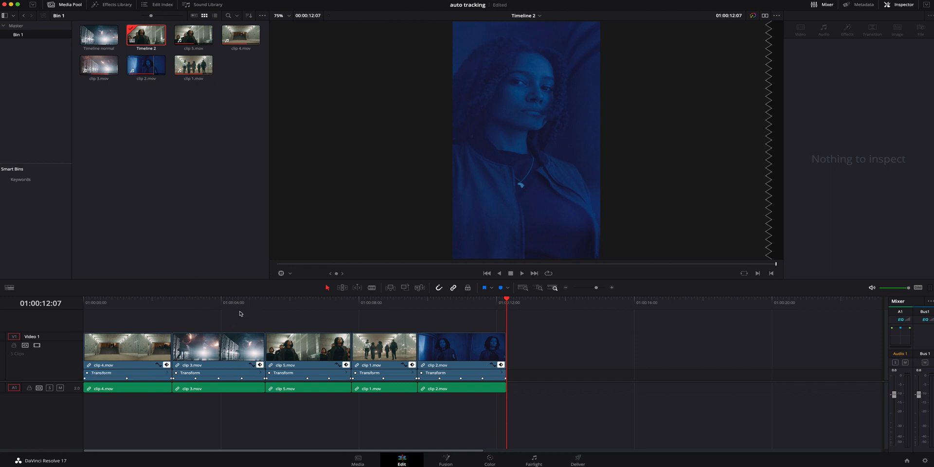
{"action": "left_click", "coordinate": [329, 305]}
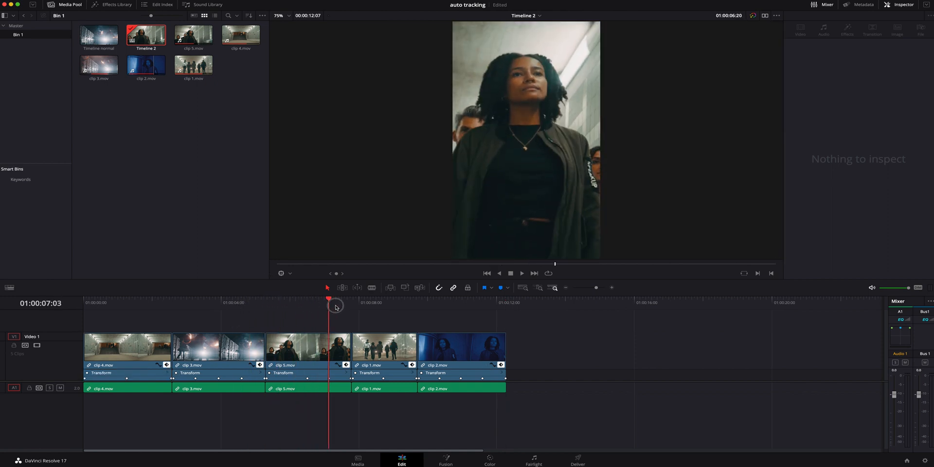
{"action": "left_click_drag", "start_coordinate": [329, 314], "coordinate": [439, 314]}
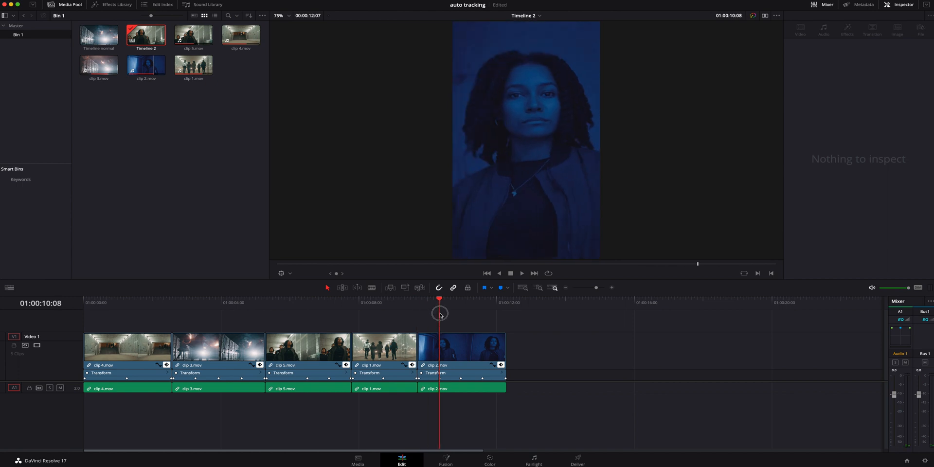
{"action": "left_click", "coordinate": [462, 348]}
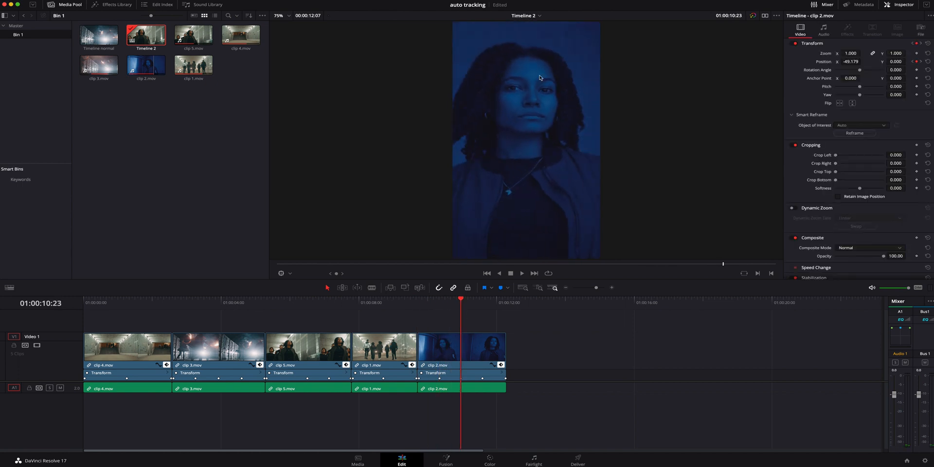
{"action": "mouse_move", "coordinate": [579, 95]}
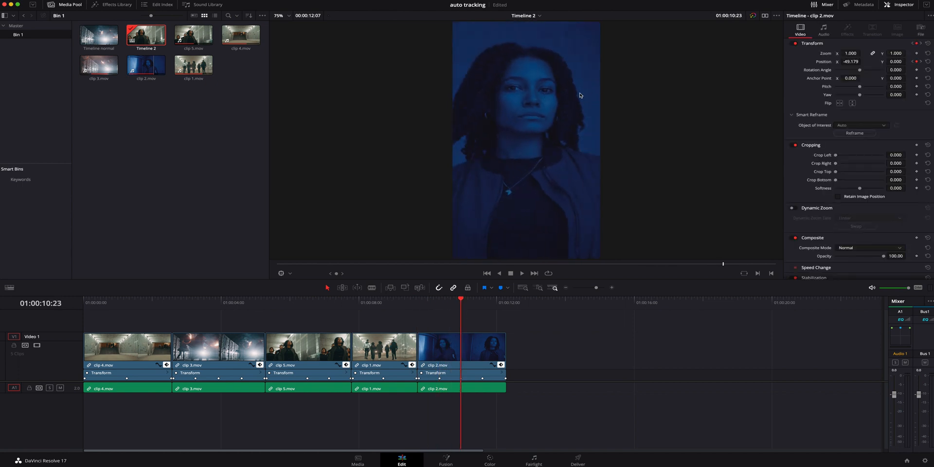
{"action": "mouse_move", "coordinate": [613, 167]}
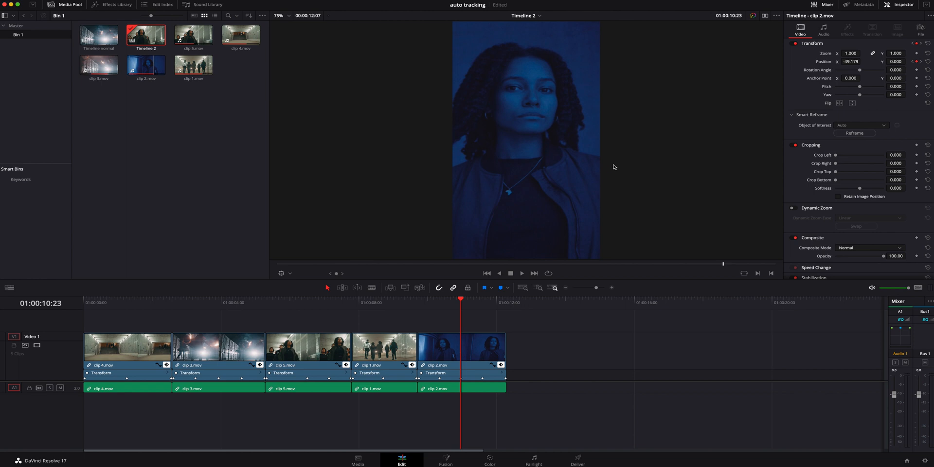
{"action": "mouse_move", "coordinate": [151, 304]}
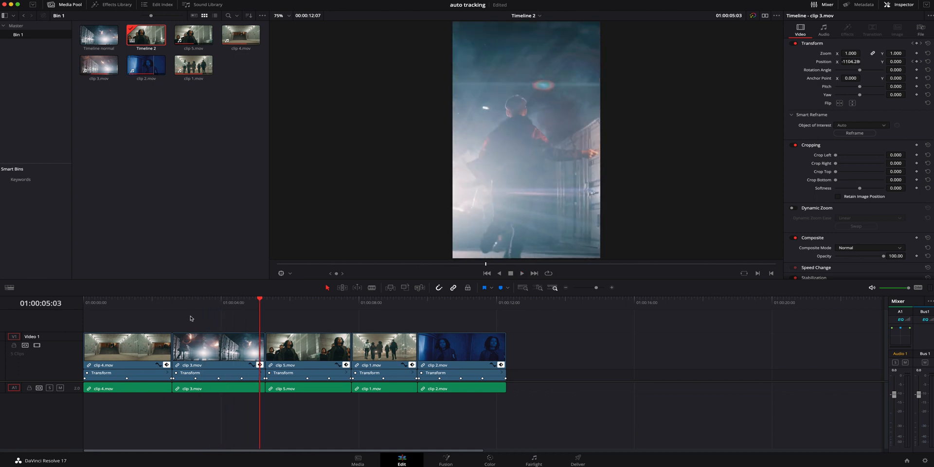
{"action": "mouse_move", "coordinate": [317, 306]}
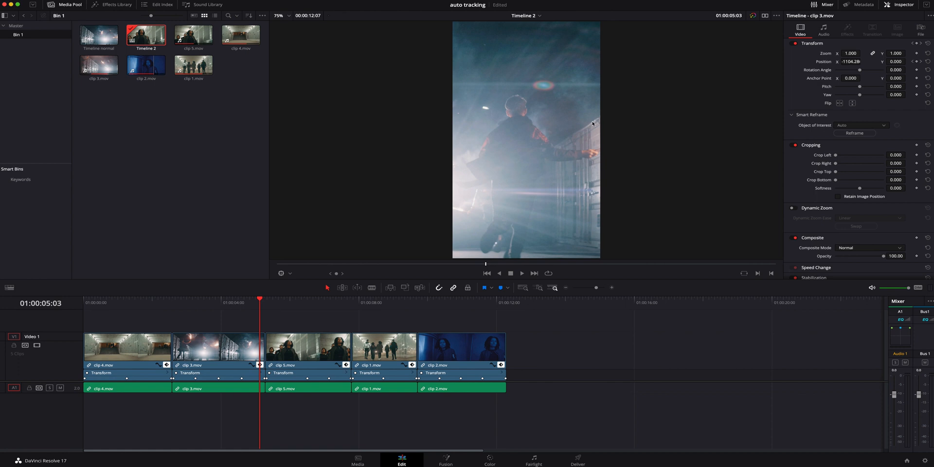
{"action": "mouse_move", "coordinate": [300, 283]}
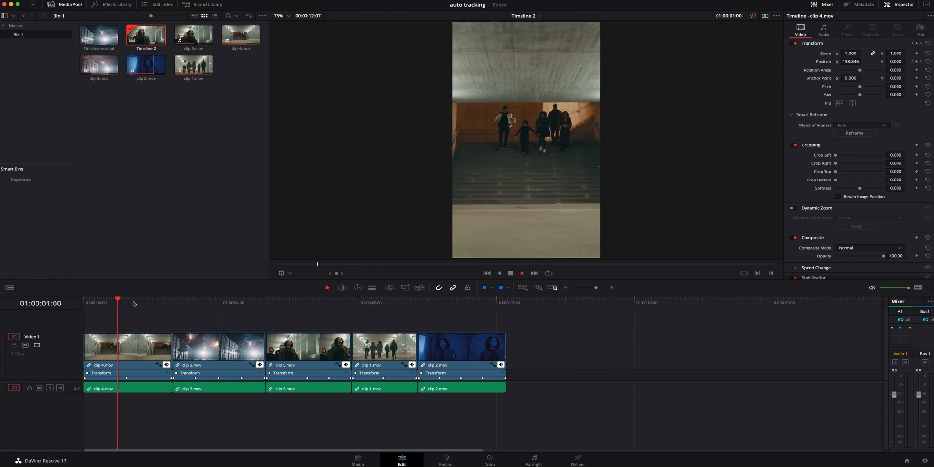
Step: Reset clip 3's transform position to centre and scrub back to the flare shot
{"action": "left_click", "coordinate": [286, 299]}
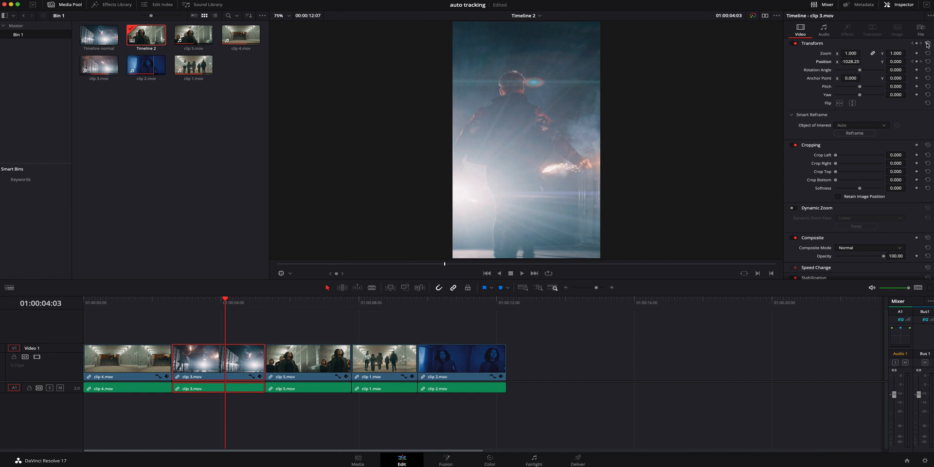
{"action": "left_click", "coordinate": [914, 61]}
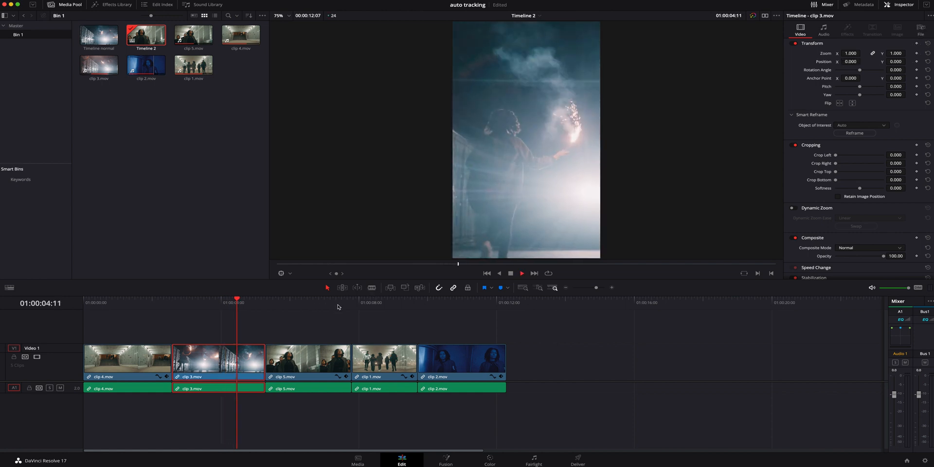
{"action": "left_click", "coordinate": [173, 303]}
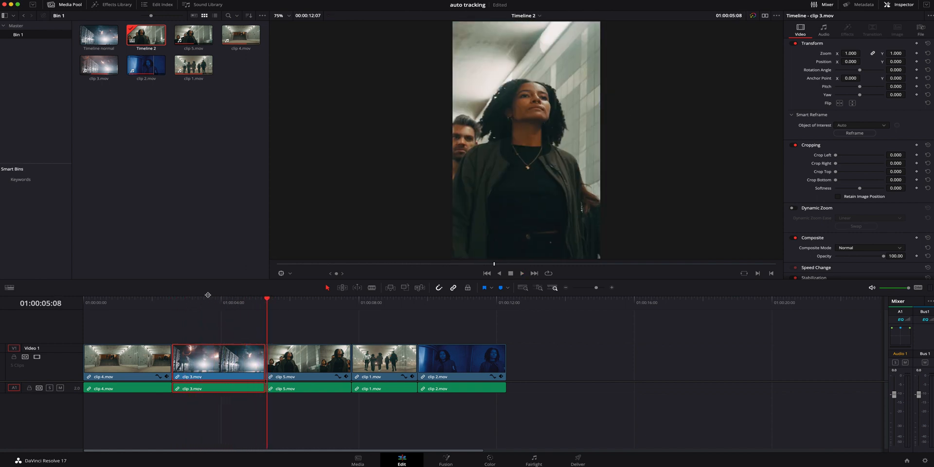
{"action": "left_click_drag", "start_coordinate": [267, 298], "coordinate": [218, 298]}
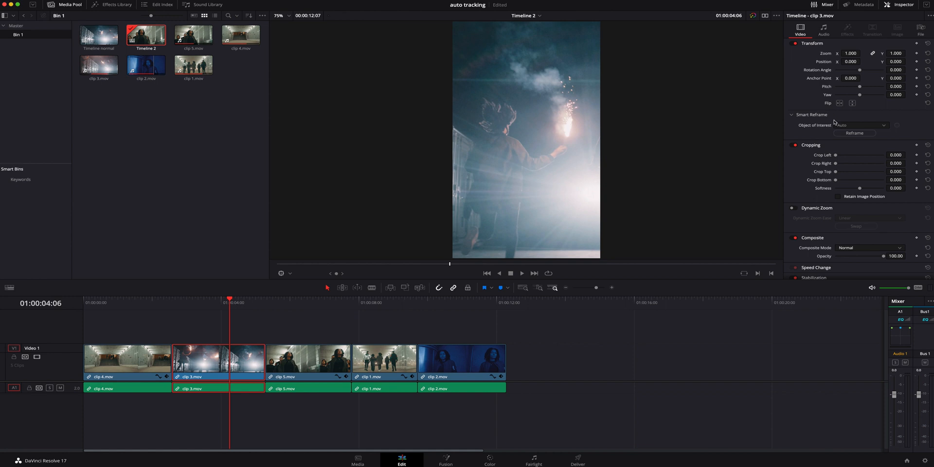
Step: Track a Reference Point box fitted around the girl with the flare and reframe clip 3
{"action": "left_click", "coordinate": [861, 125]}
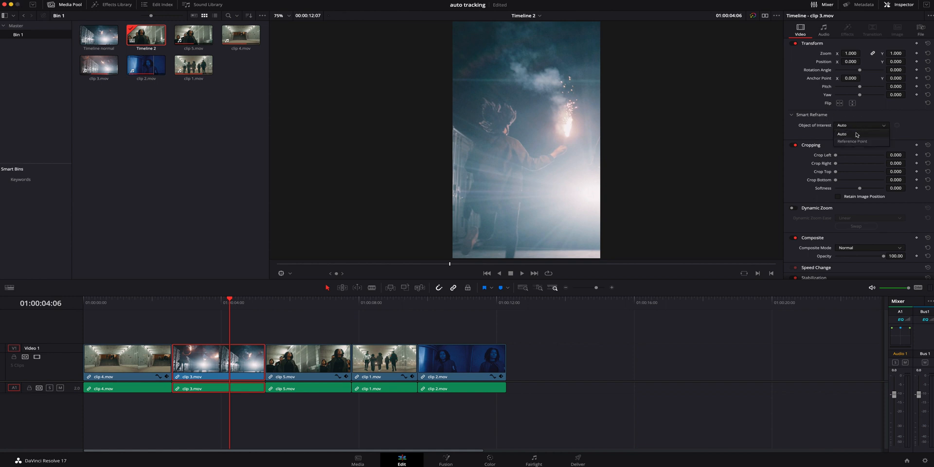
{"action": "left_click", "coordinate": [852, 141]}
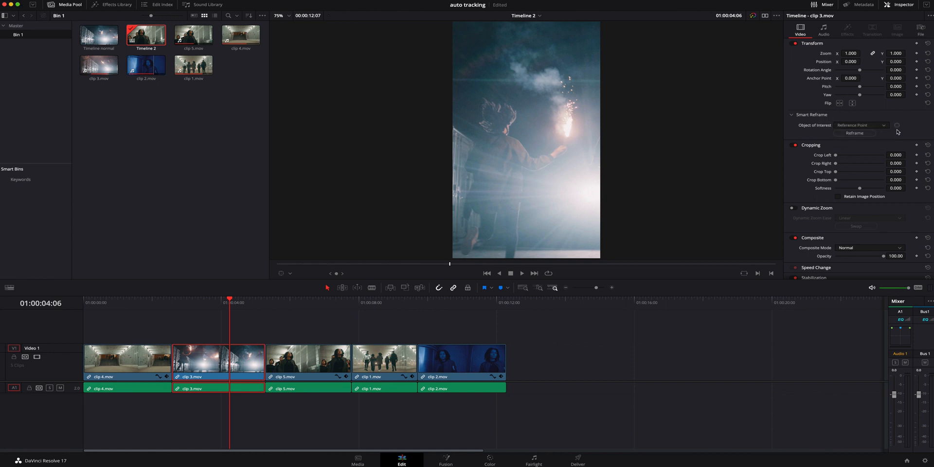
{"action": "left_click", "coordinate": [898, 125]}
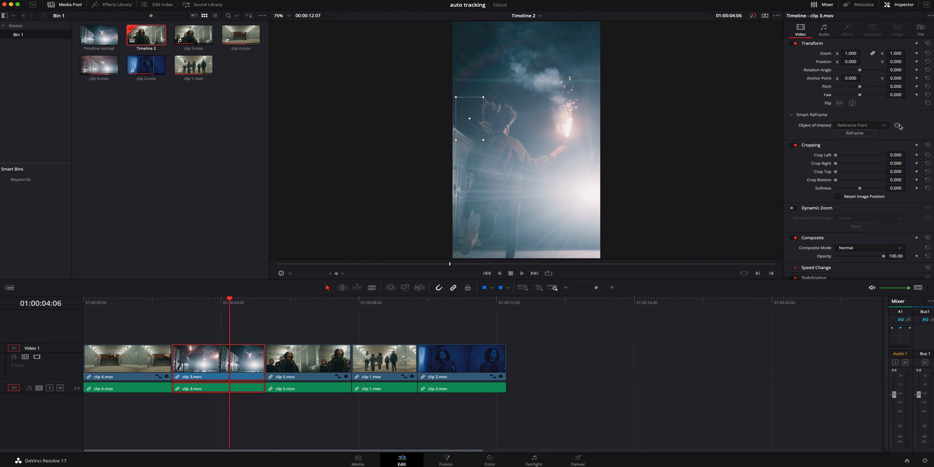
{"action": "left_click", "coordinate": [291, 275]}
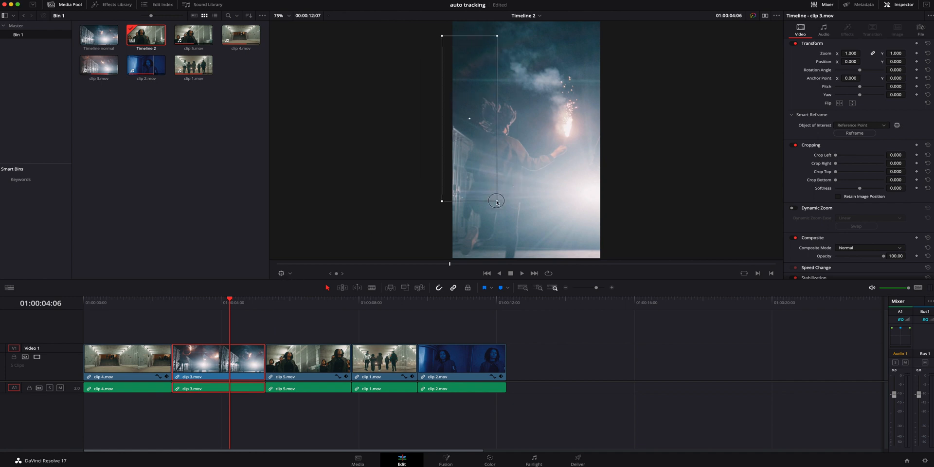
{"action": "left_click_drag", "start_coordinate": [496, 201], "coordinate": [499, 159]}
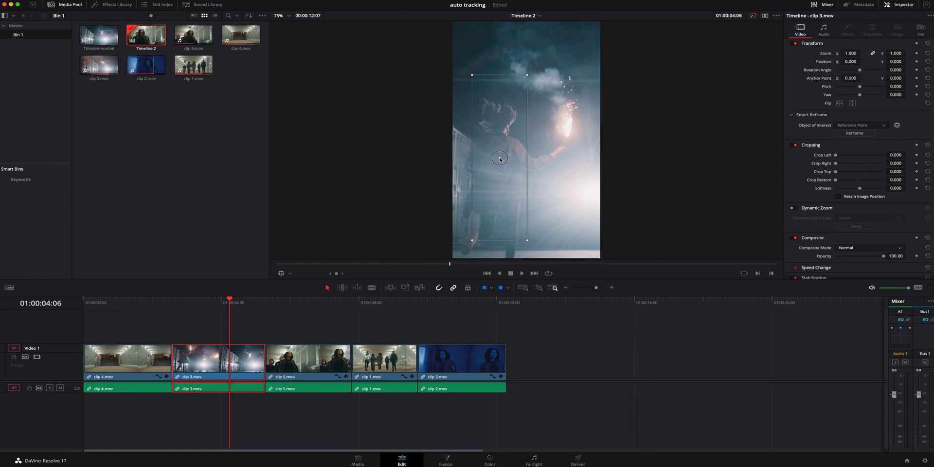
{"action": "left_click_drag", "start_coordinate": [499, 159], "coordinate": [539, 92]}
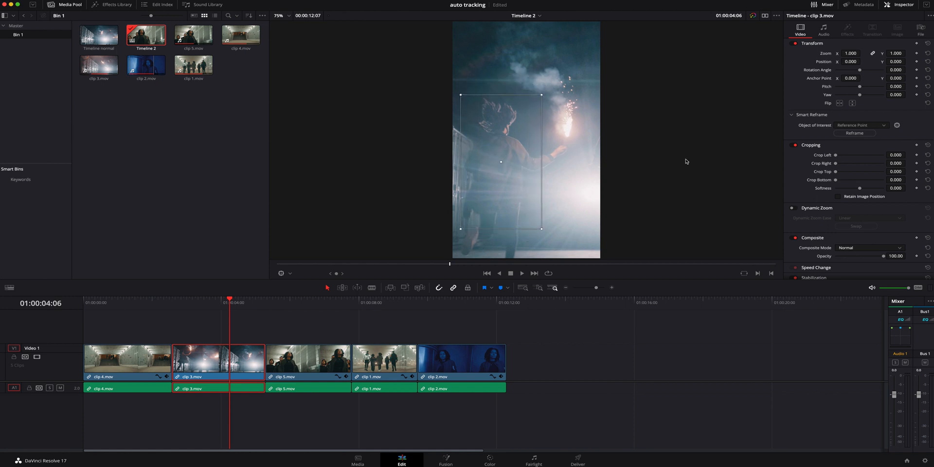
{"action": "left_click", "coordinate": [854, 133]}
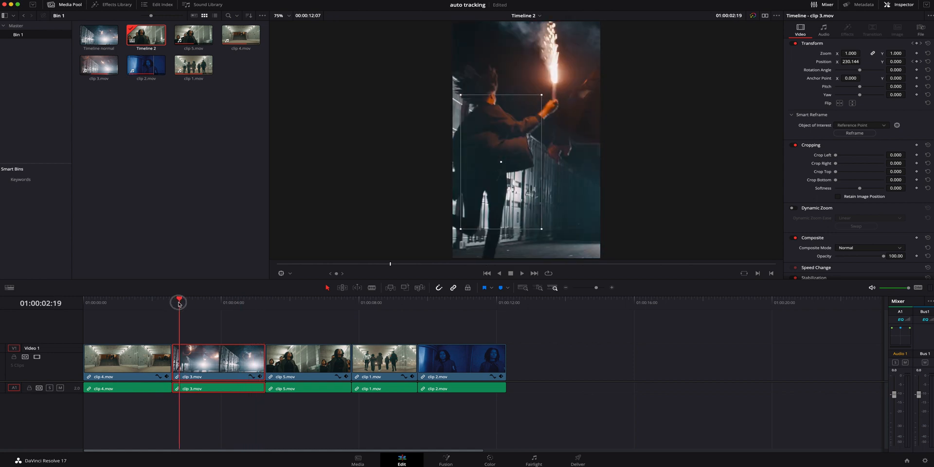
Step: Check the clip 5 close-up, deselect clip 3 and select clip 1 for re-tracking
{"action": "left_click", "coordinate": [521, 273]}
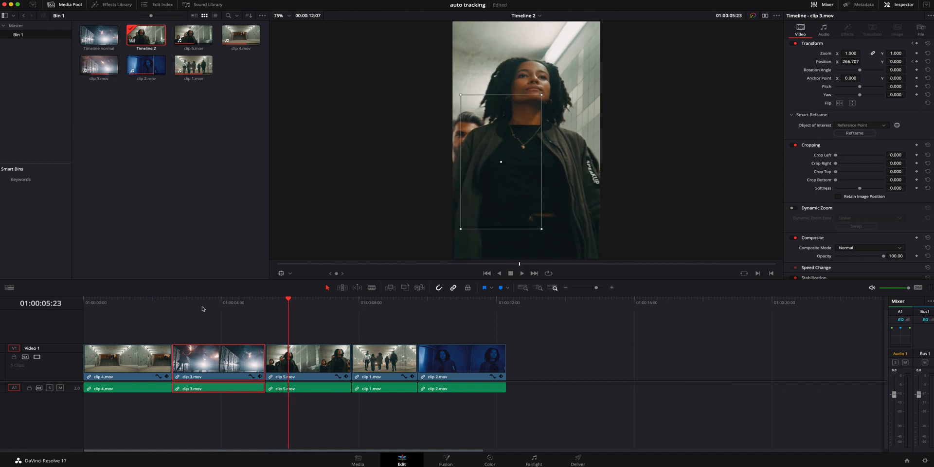
{"action": "mouse_move", "coordinate": [212, 340]}
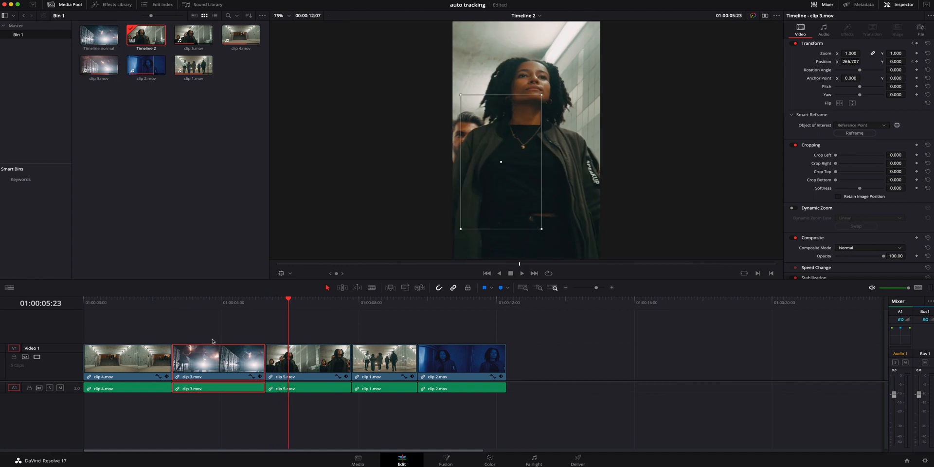
{"action": "left_click", "coordinate": [308, 361]}
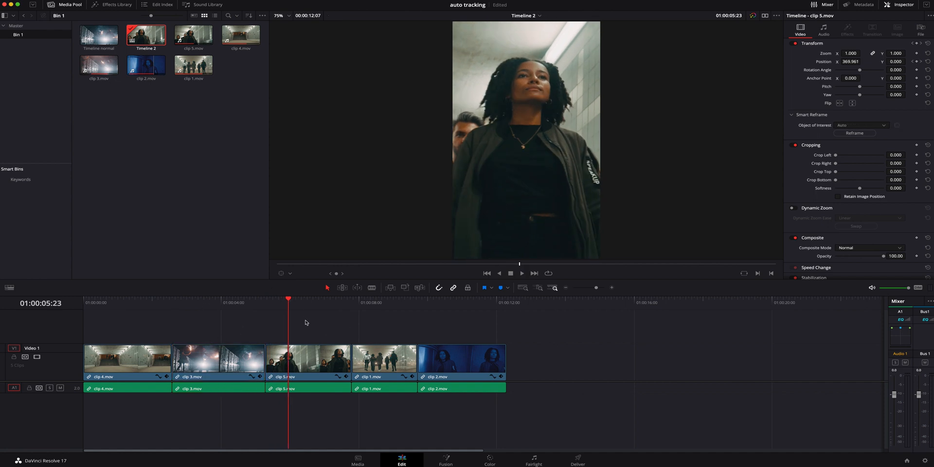
{"action": "left_click", "coordinate": [385, 361]}
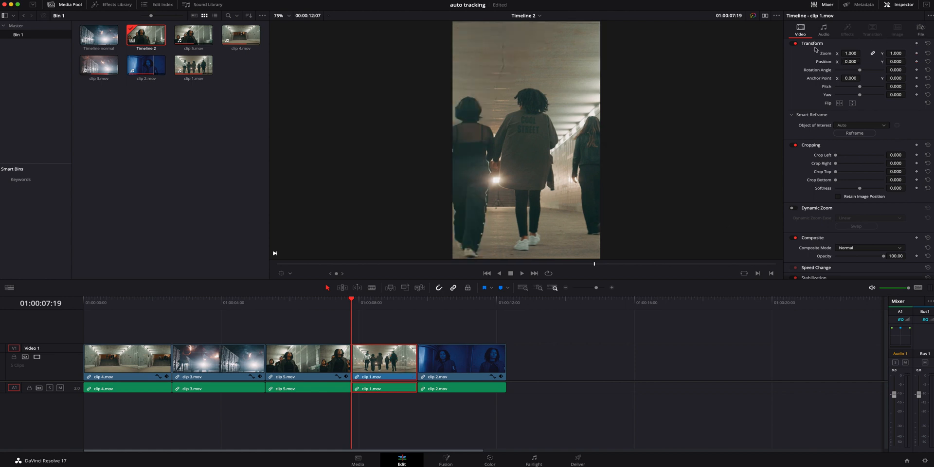
{"action": "mouse_move", "coordinate": [860, 129]}
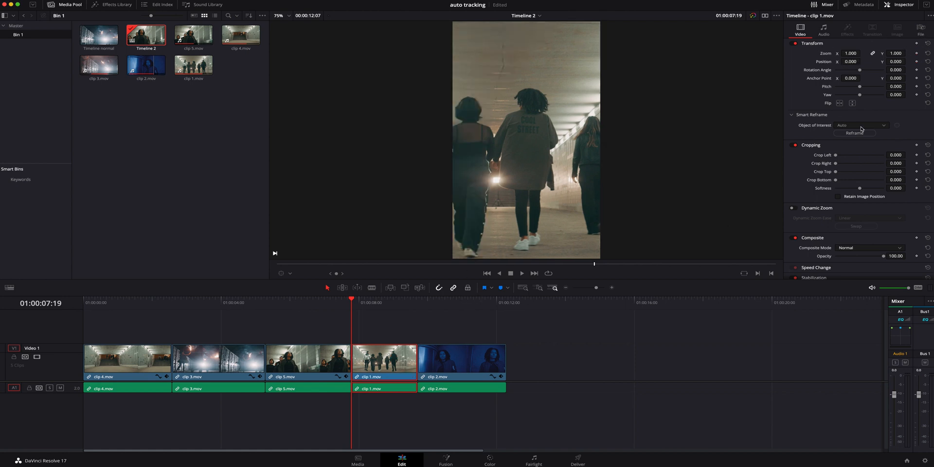
Step: Set clip 1's Object of Interest to a Reference Point on the middle girl and reframe it
{"action": "left_click", "coordinate": [860, 125]}
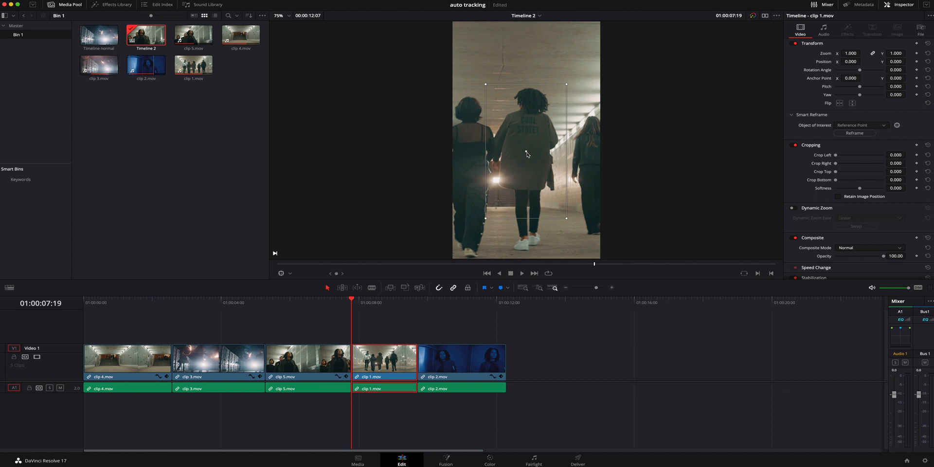
{"action": "left_click", "coordinate": [854, 133]}
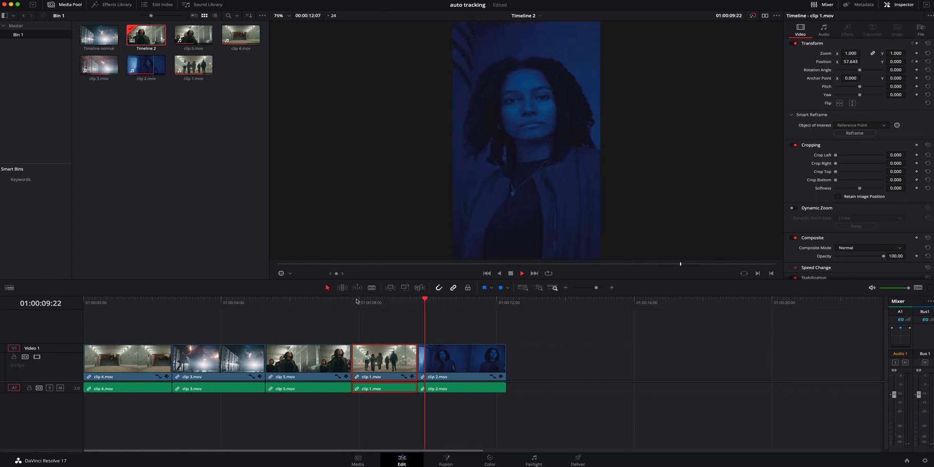
{"action": "left_click", "coordinate": [495, 302]}
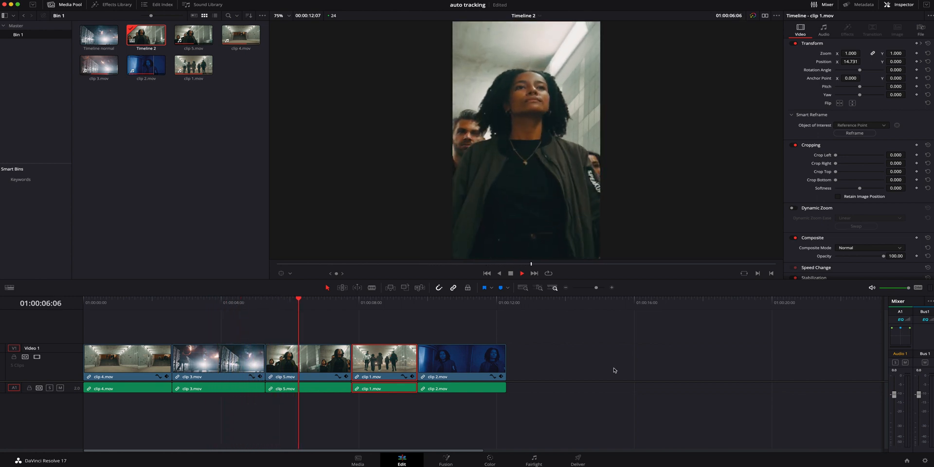
{"action": "left_click", "coordinate": [368, 298]}
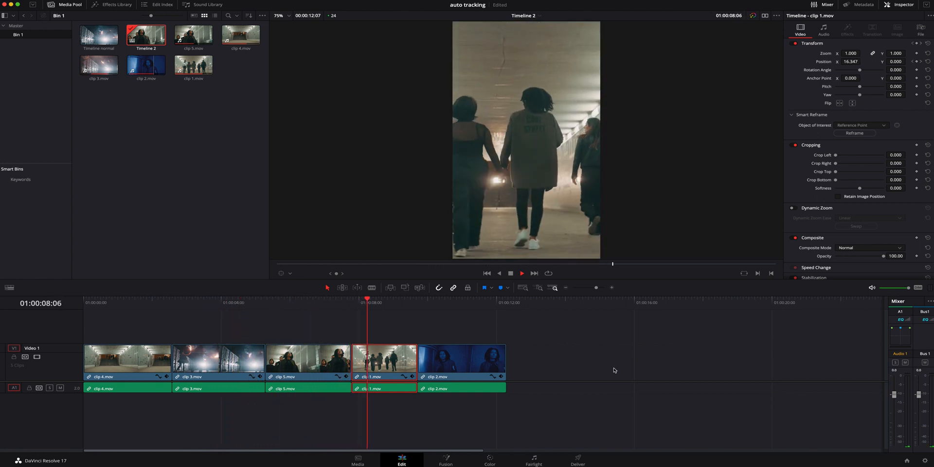